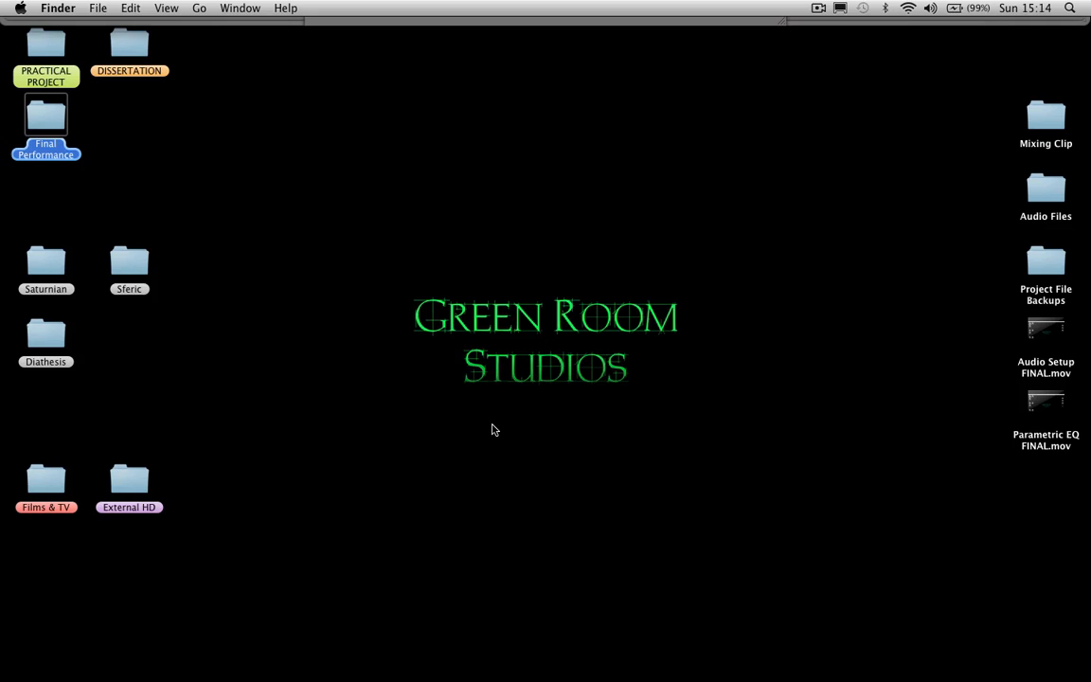
{"action": "mouse_move", "coordinate": [485, 442]}
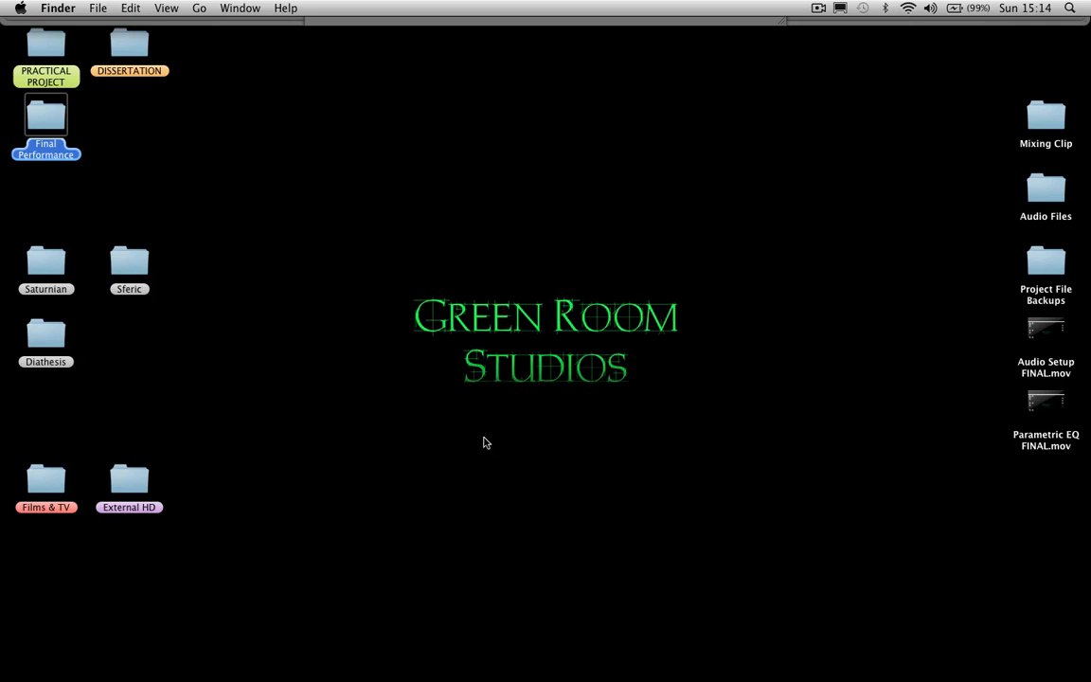
{"action": "mouse_move", "coordinate": [479, 442]}
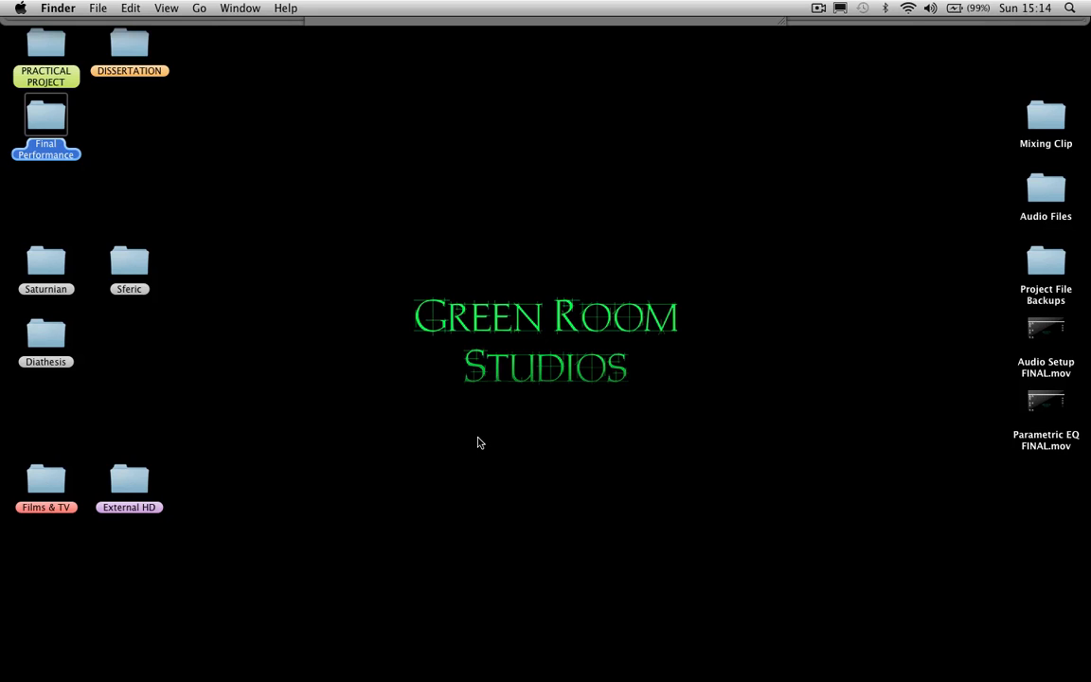
{"action": "mouse_move", "coordinate": [474, 442]}
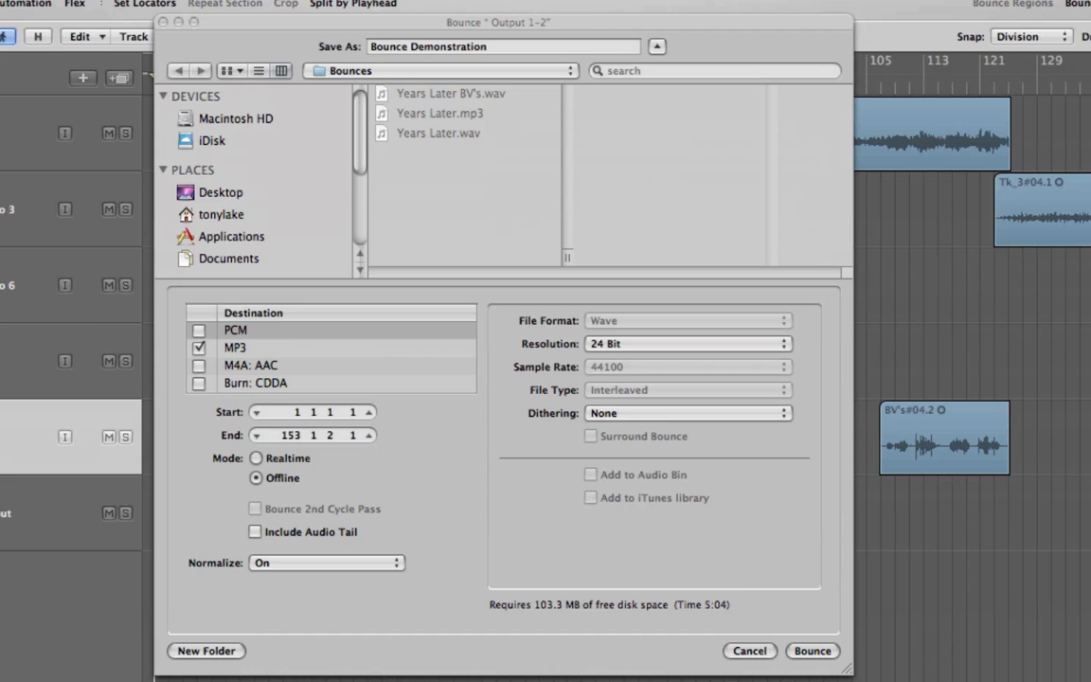
{"action": "mouse_move", "coordinate": [489, 19]}
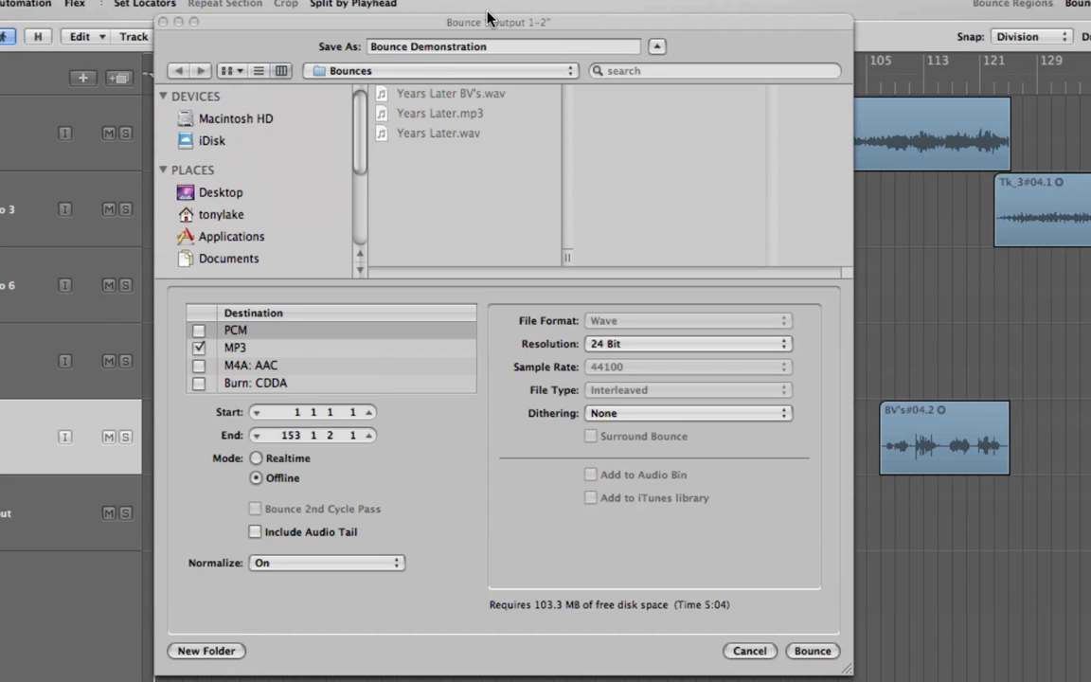
Step: Toggle the WAV and MP3 bounce outputs off and back on
{"action": "left_click", "coordinate": [502, 47]}
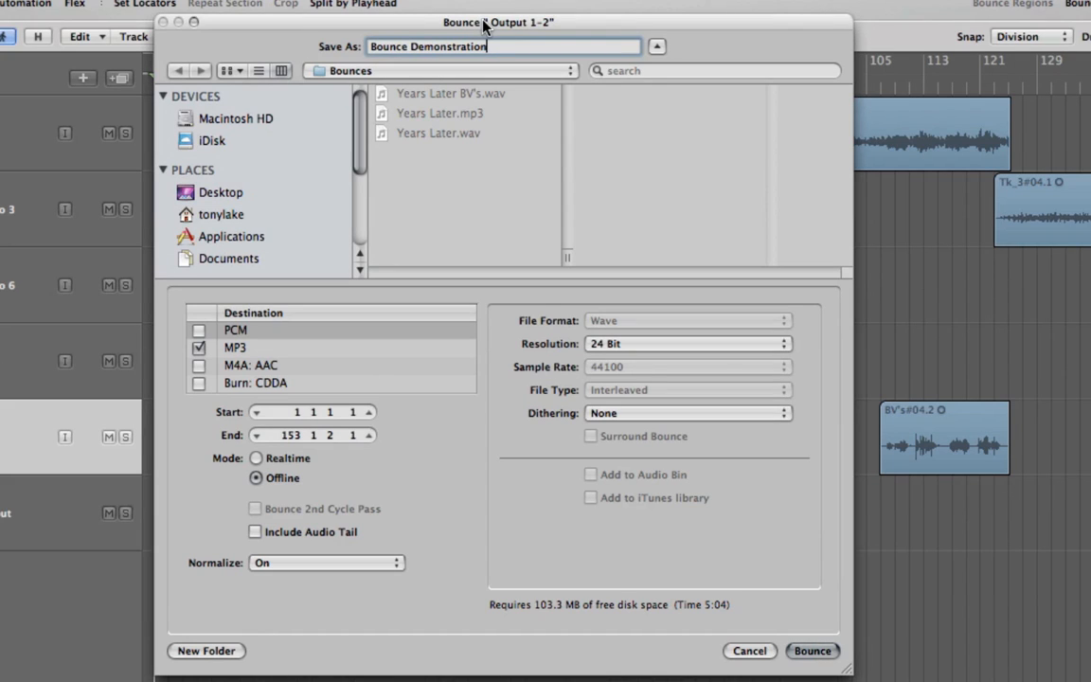
{"action": "mouse_move", "coordinate": [282, 325]}
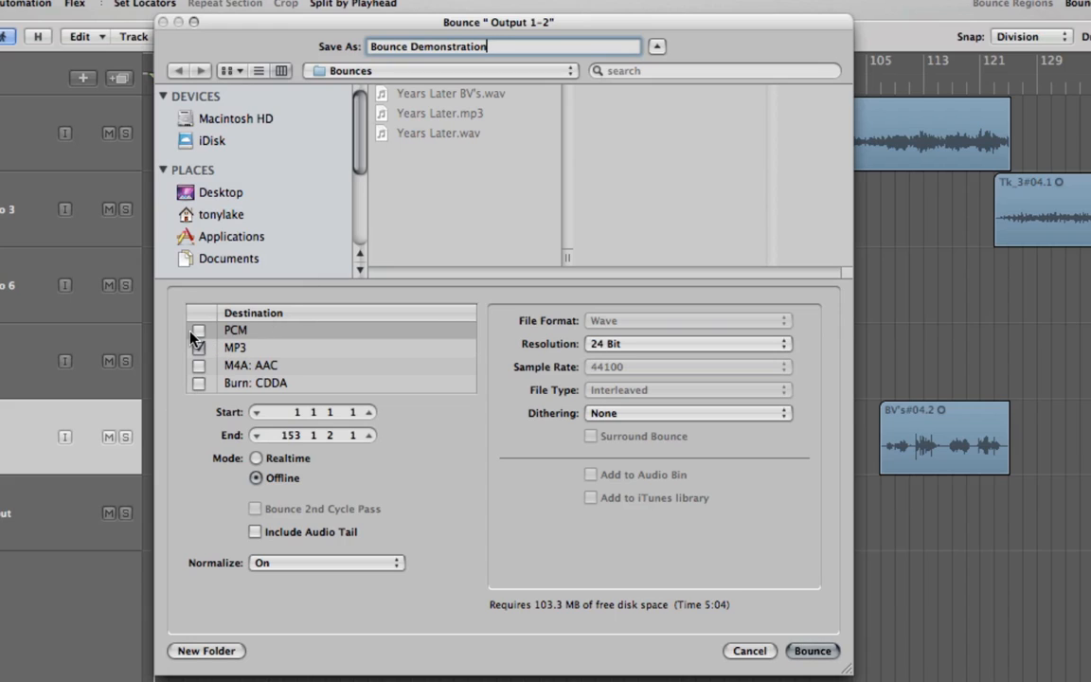
{"action": "left_click", "coordinate": [199, 330]}
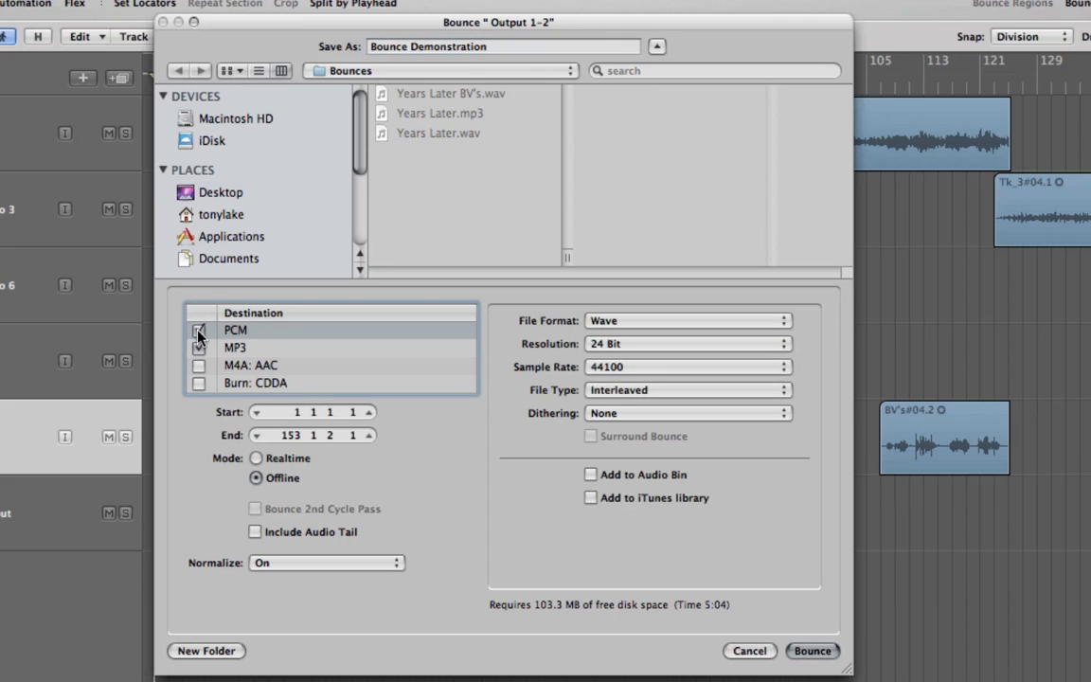
{"action": "left_click", "coordinate": [199, 348]}
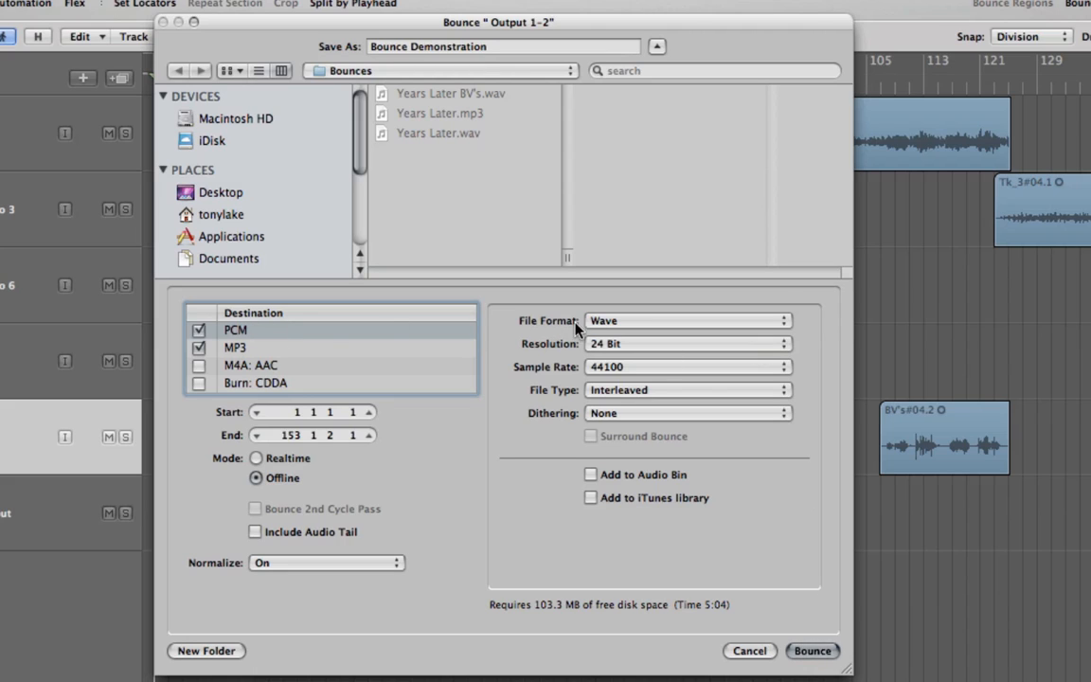
{"action": "mouse_move", "coordinate": [640, 329]}
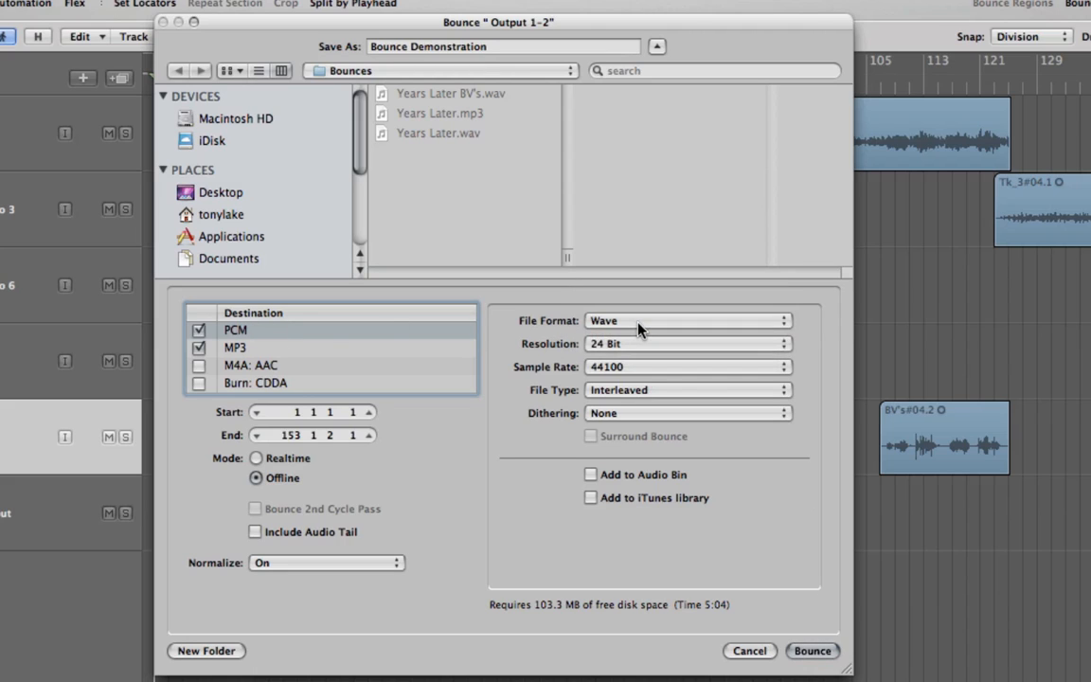
{"action": "mouse_move", "coordinate": [696, 350]}
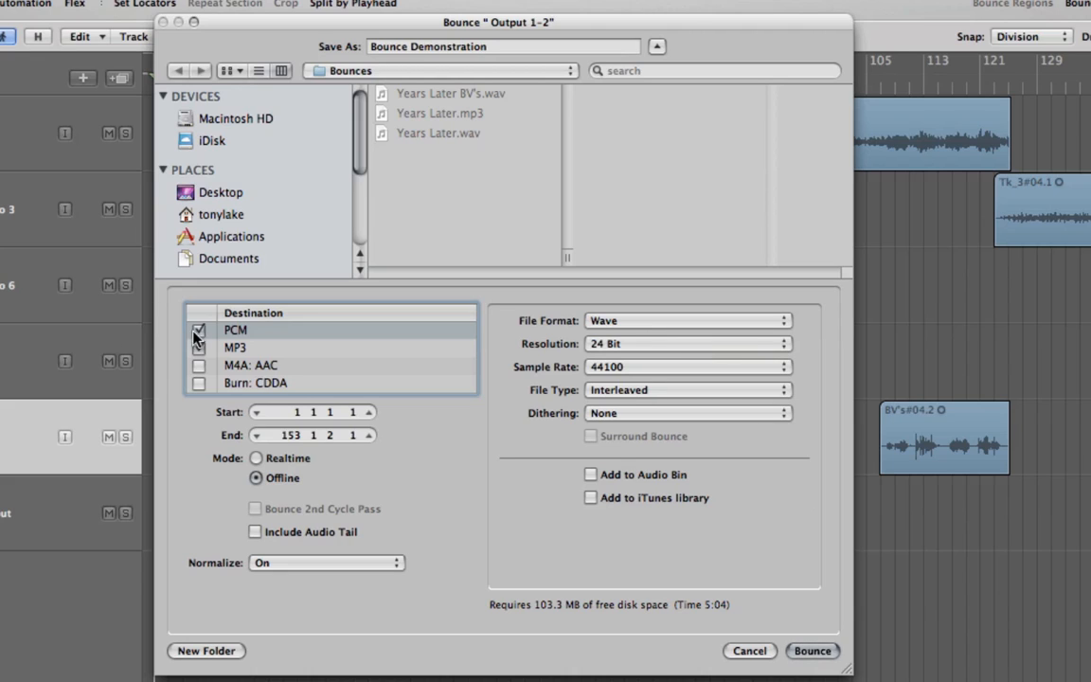
{"action": "left_click", "coordinate": [199, 347]}
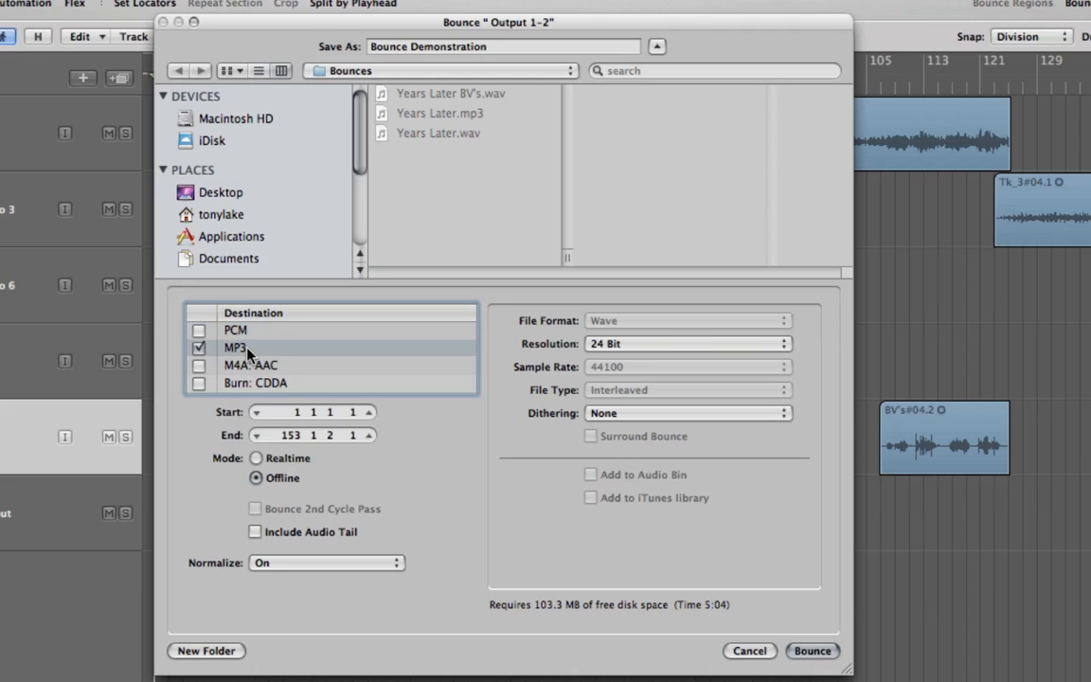
{"action": "left_click", "coordinate": [199, 347]}
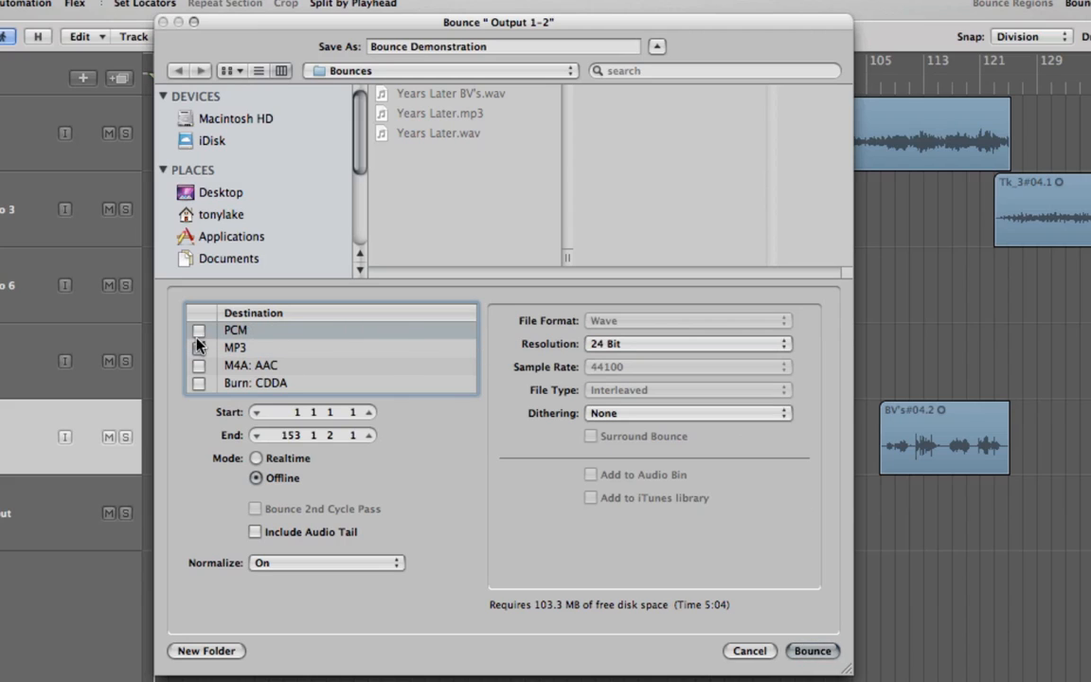
{"action": "left_click", "coordinate": [199, 347]}
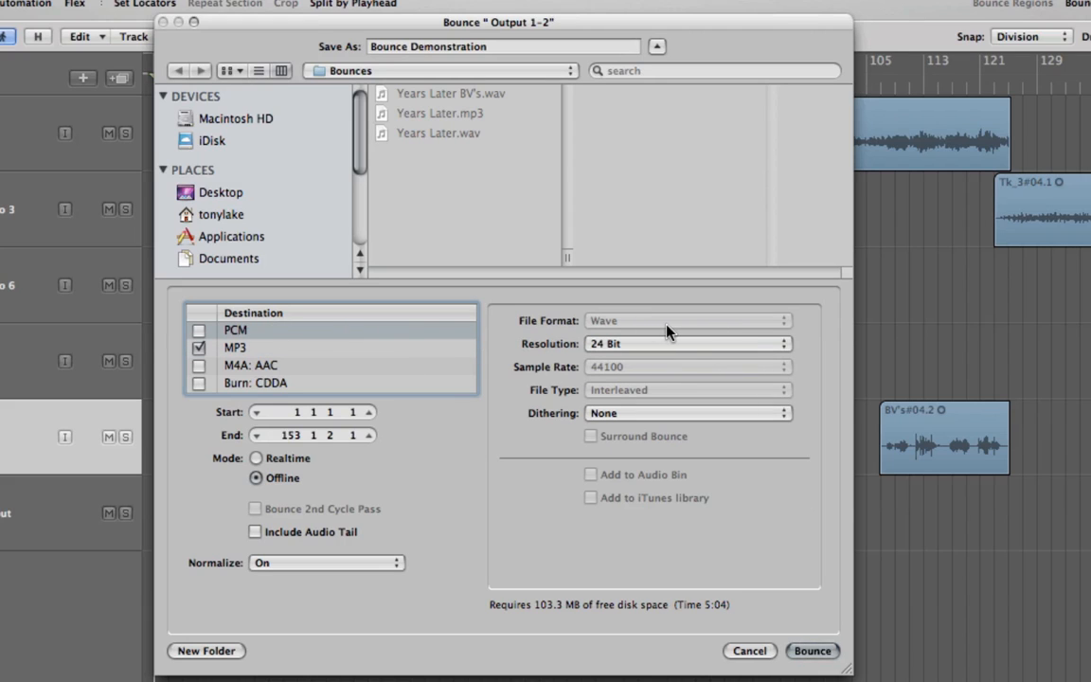
Step: Set Resolution to 16 Bit, Normalize to Off, and uncheck the MP3 and PCM outputs
{"action": "left_click", "coordinate": [199, 329]}
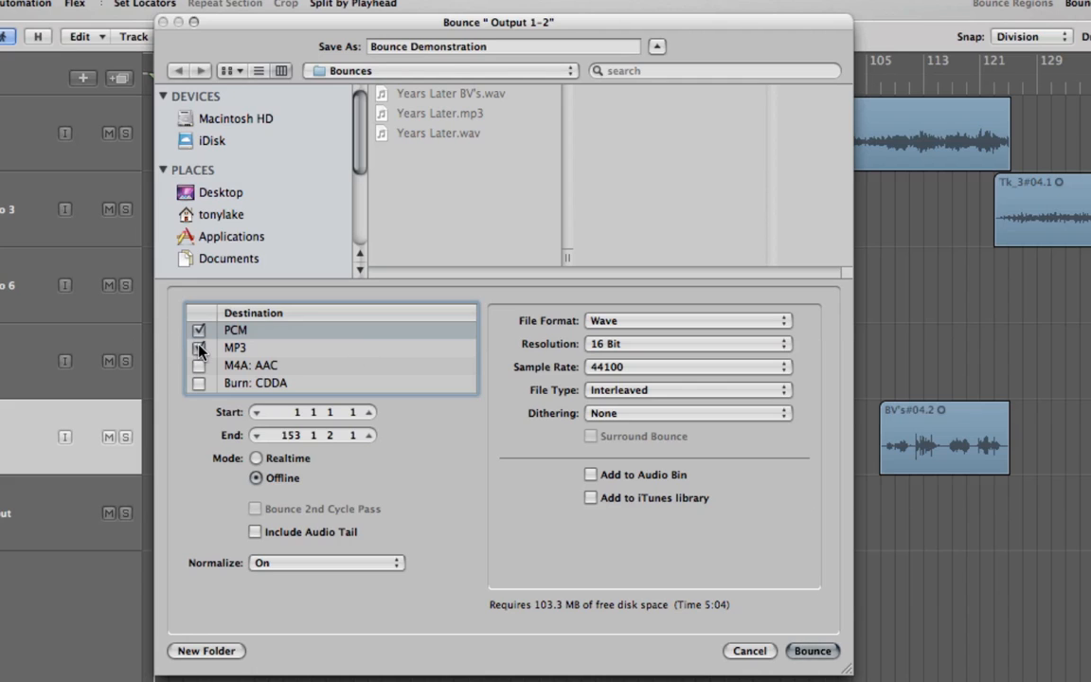
{"action": "left_click", "coordinate": [199, 348]}
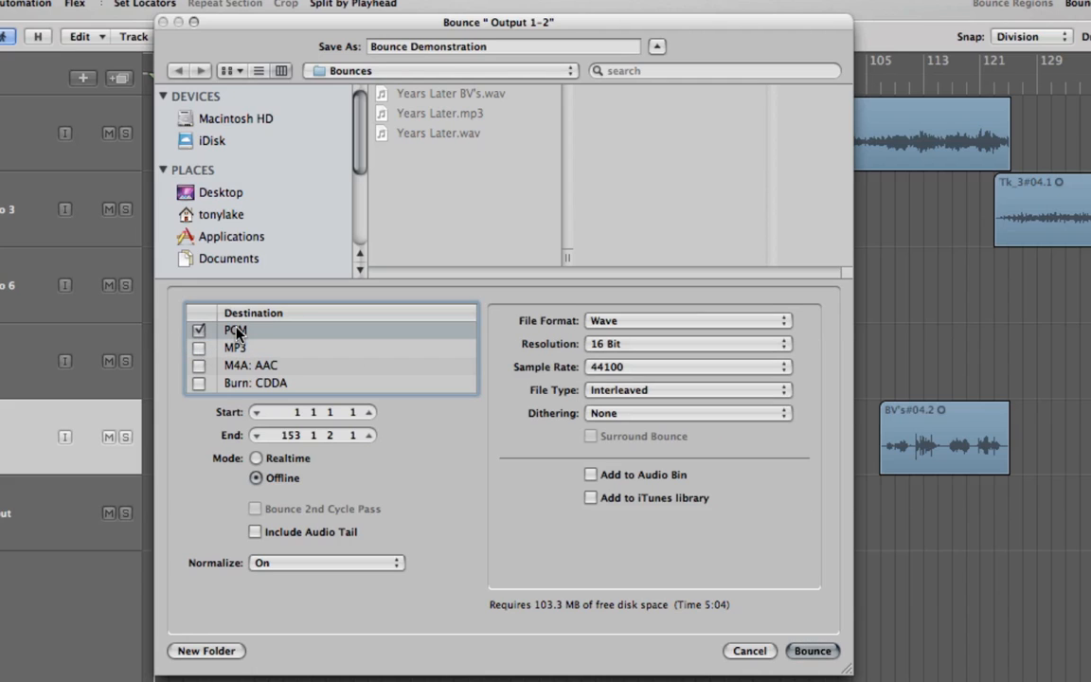
{"action": "mouse_move", "coordinate": [249, 344]}
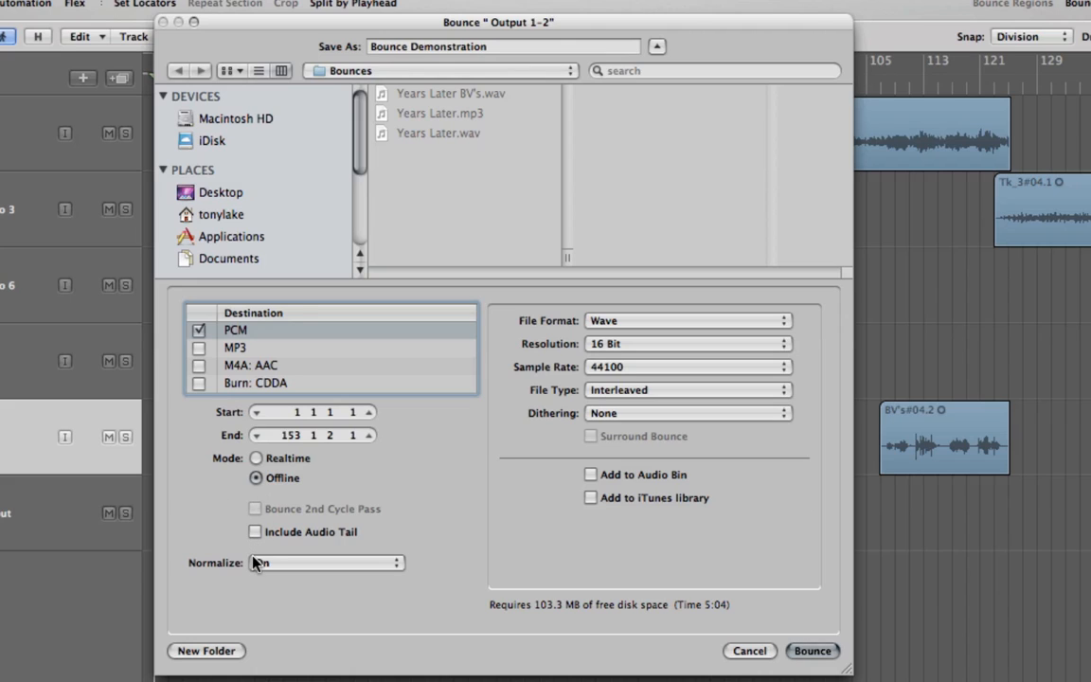
{"action": "left_click", "coordinate": [325, 563]}
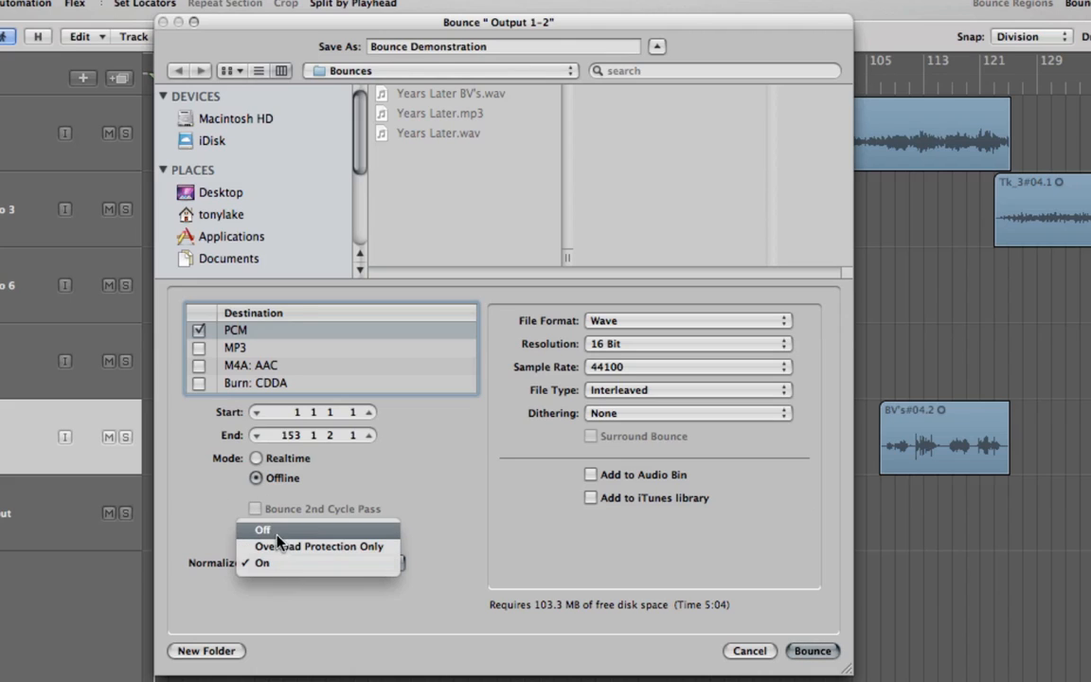
{"action": "left_click", "coordinate": [261, 529]}
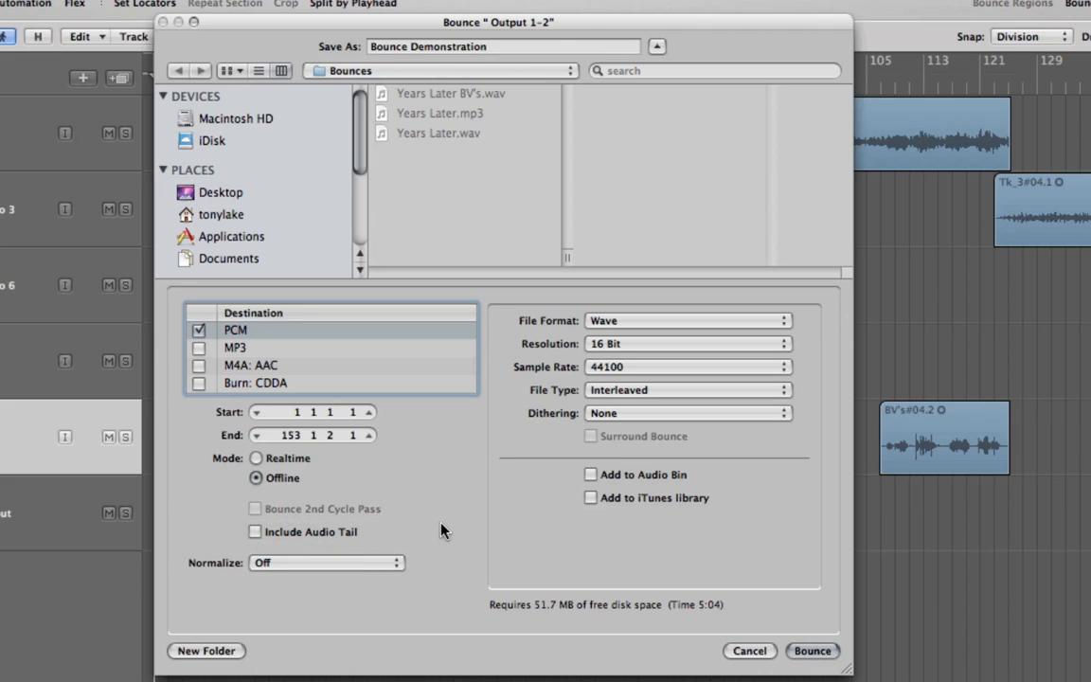
{"action": "mouse_move", "coordinate": [320, 394]}
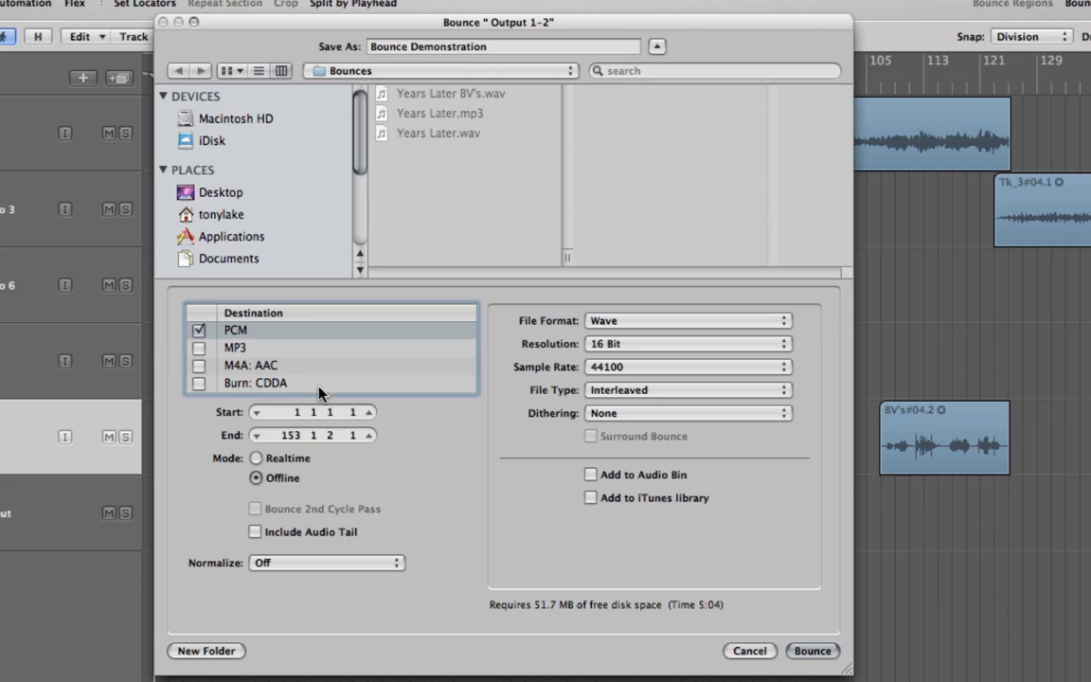
{"action": "left_click", "coordinate": [199, 330]}
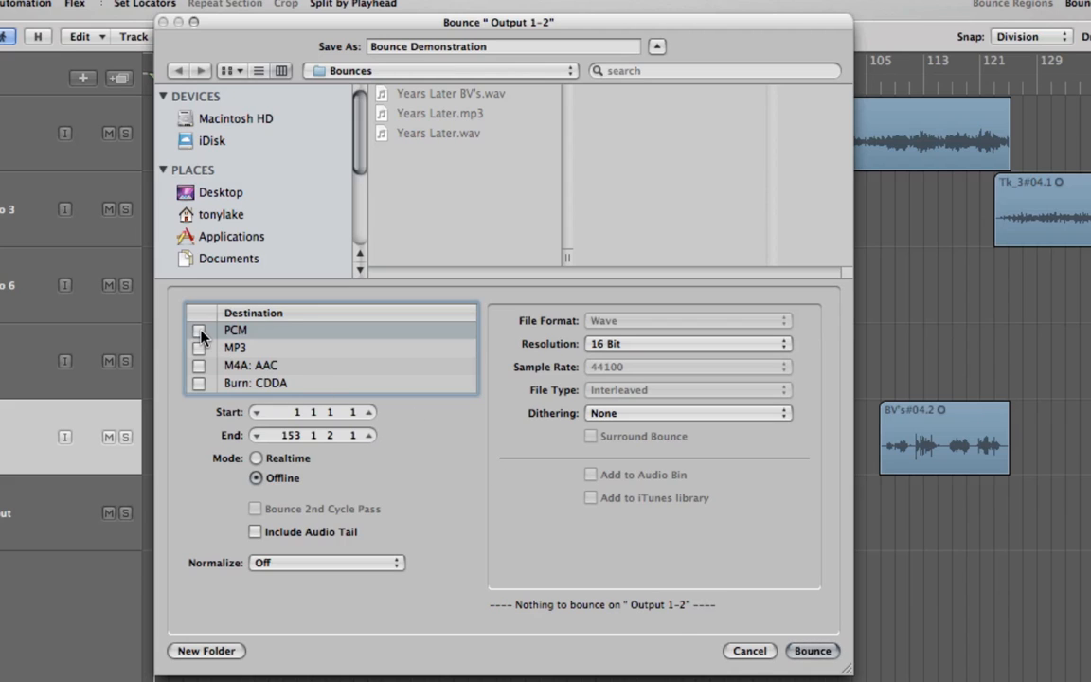
Step: Re-enable MP3 output at 160 kbps Joint Stereo and raise the PCM bit resolution
{"action": "left_click", "coordinate": [199, 348]}
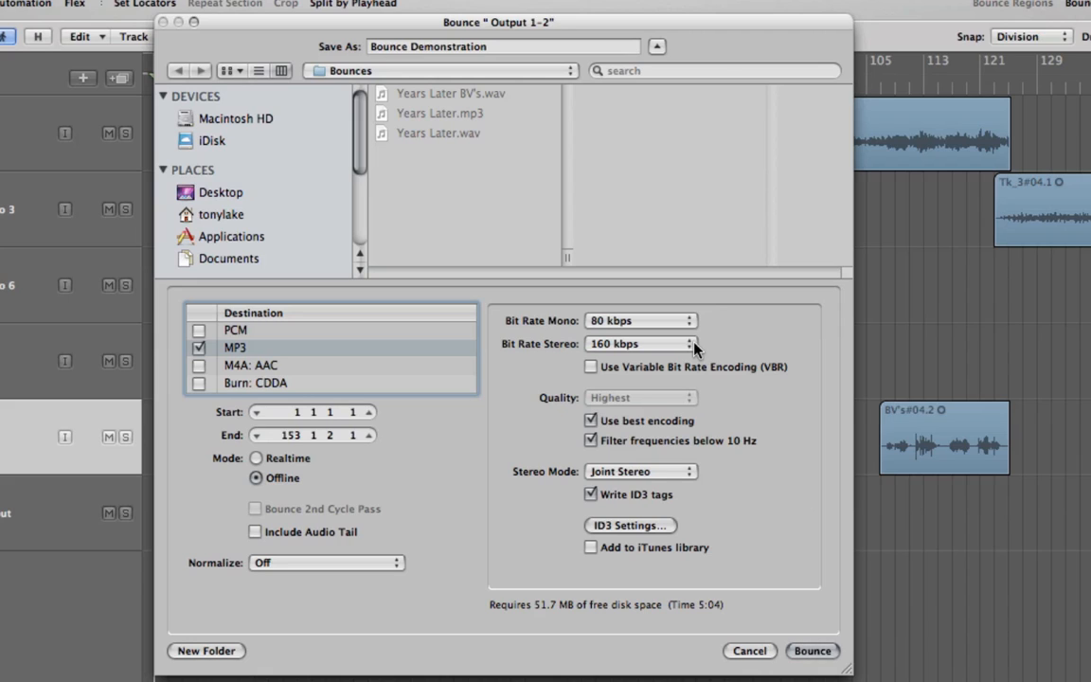
{"action": "left_click", "coordinate": [691, 343]}
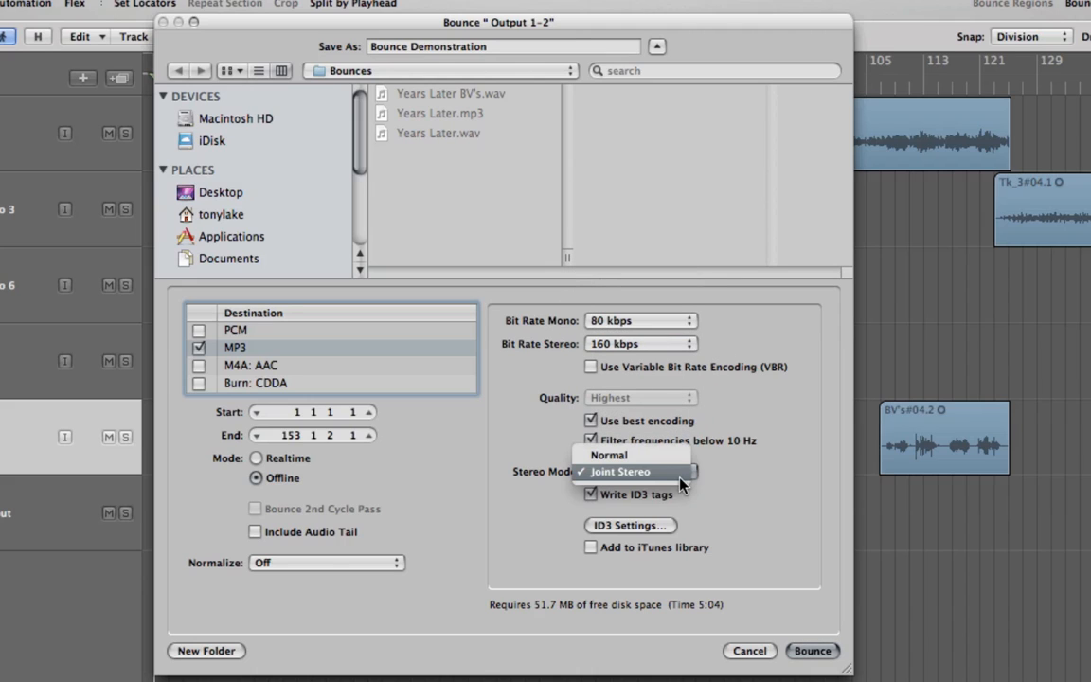
{"action": "left_click", "coordinate": [621, 470]}
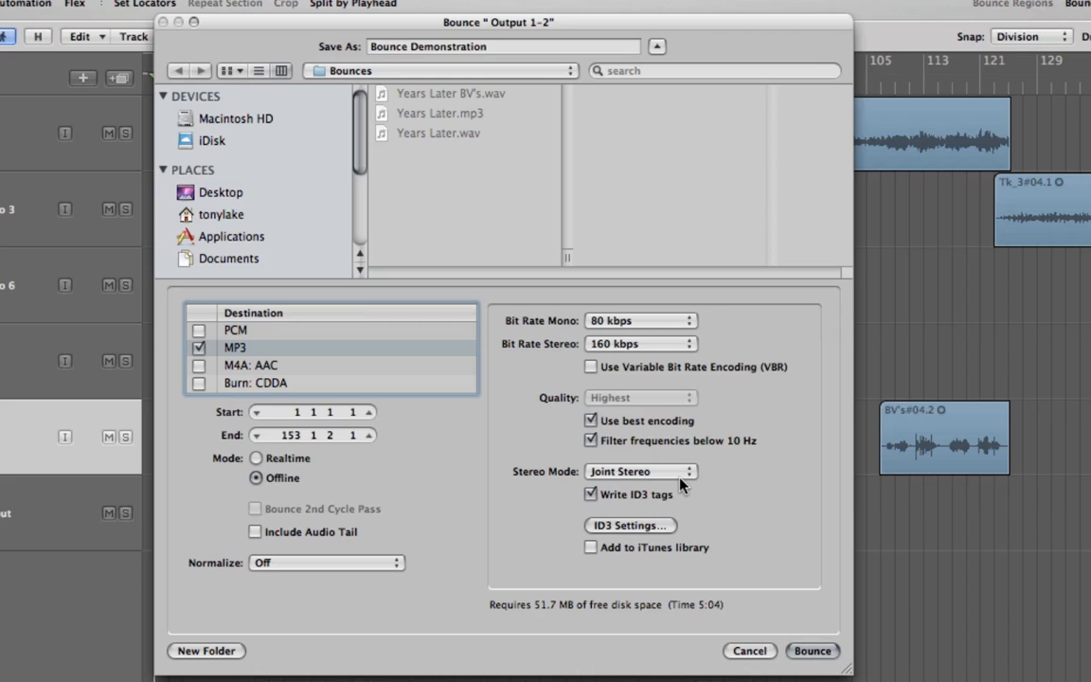
{"action": "mouse_move", "coordinate": [480, 369]}
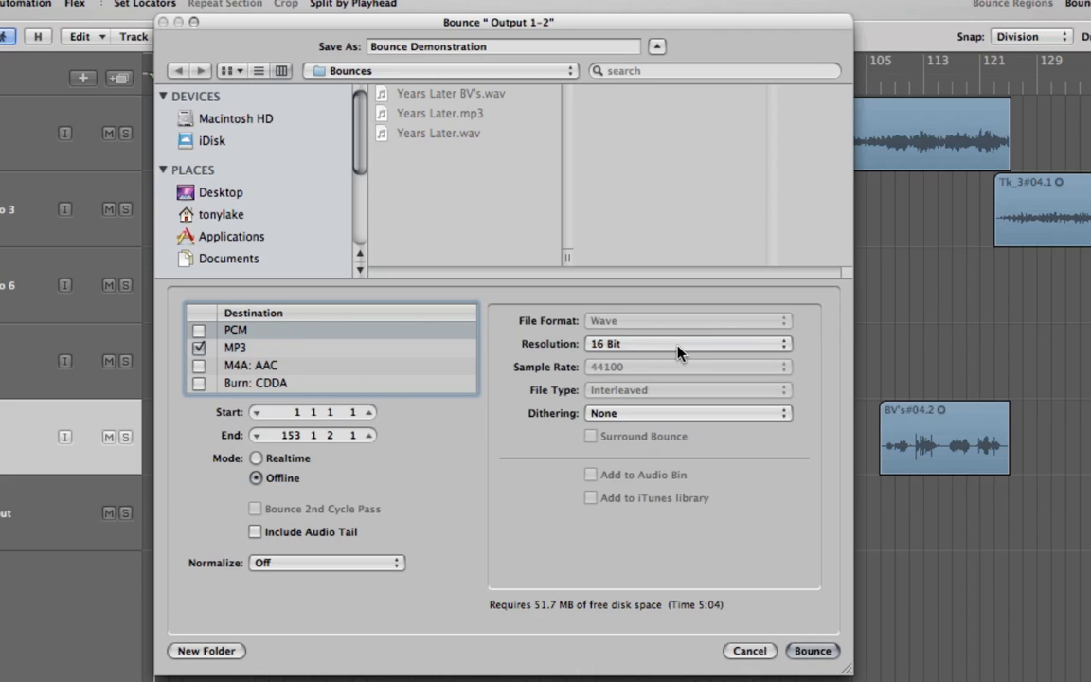
{"action": "left_click", "coordinate": [688, 343]}
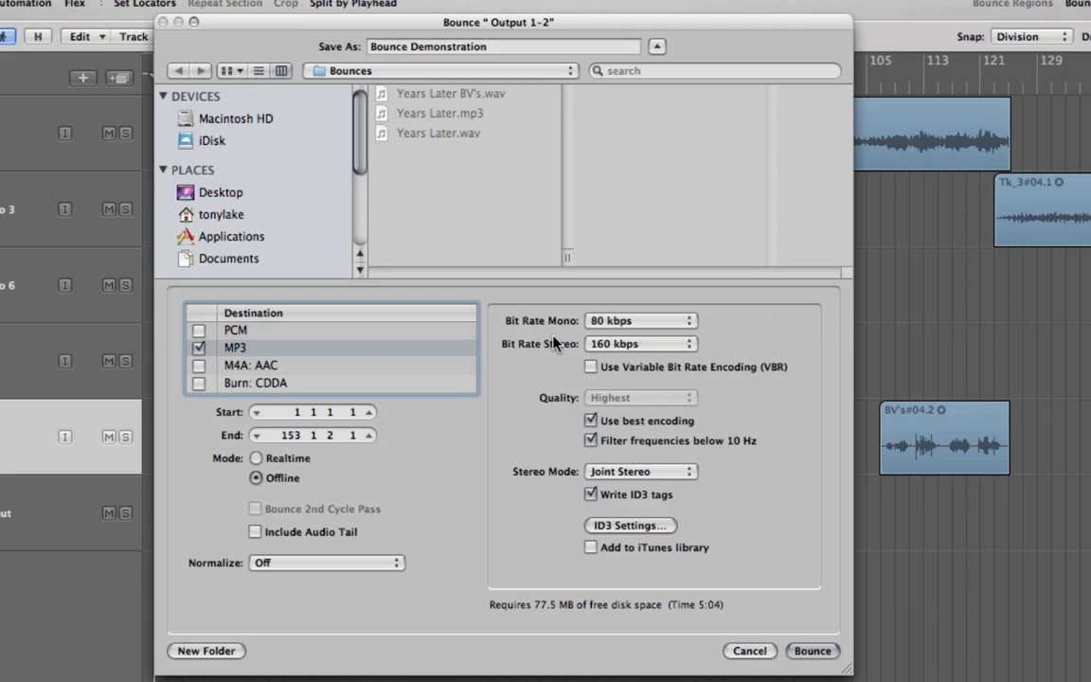
{"action": "mouse_move", "coordinate": [531, 435]}
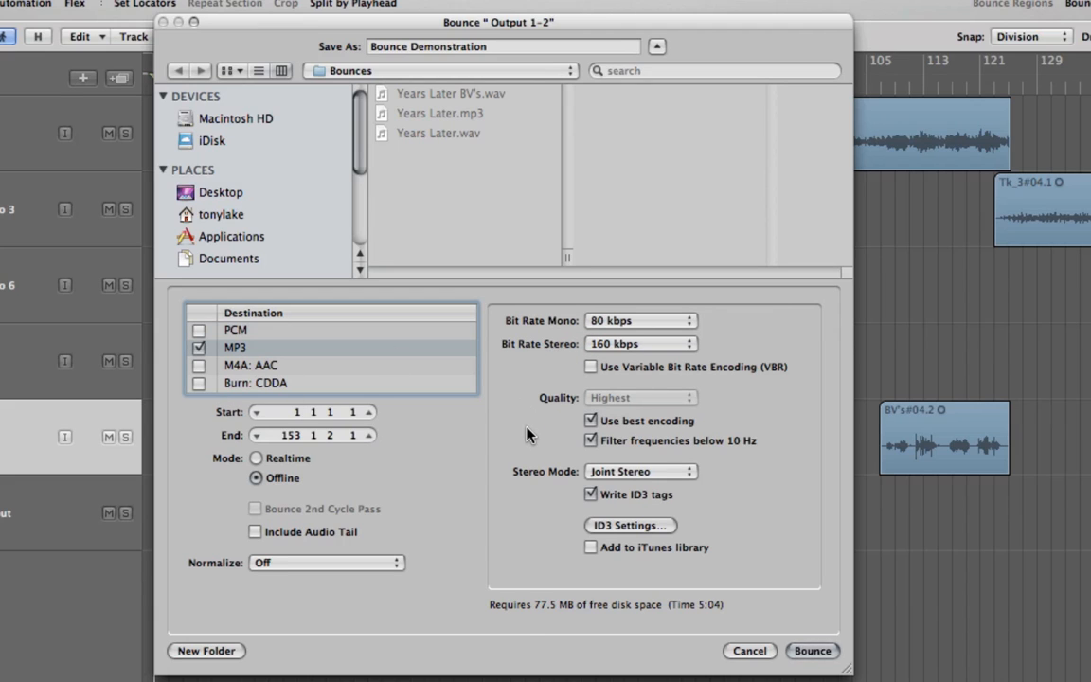
{"action": "mouse_move", "coordinate": [579, 456]}
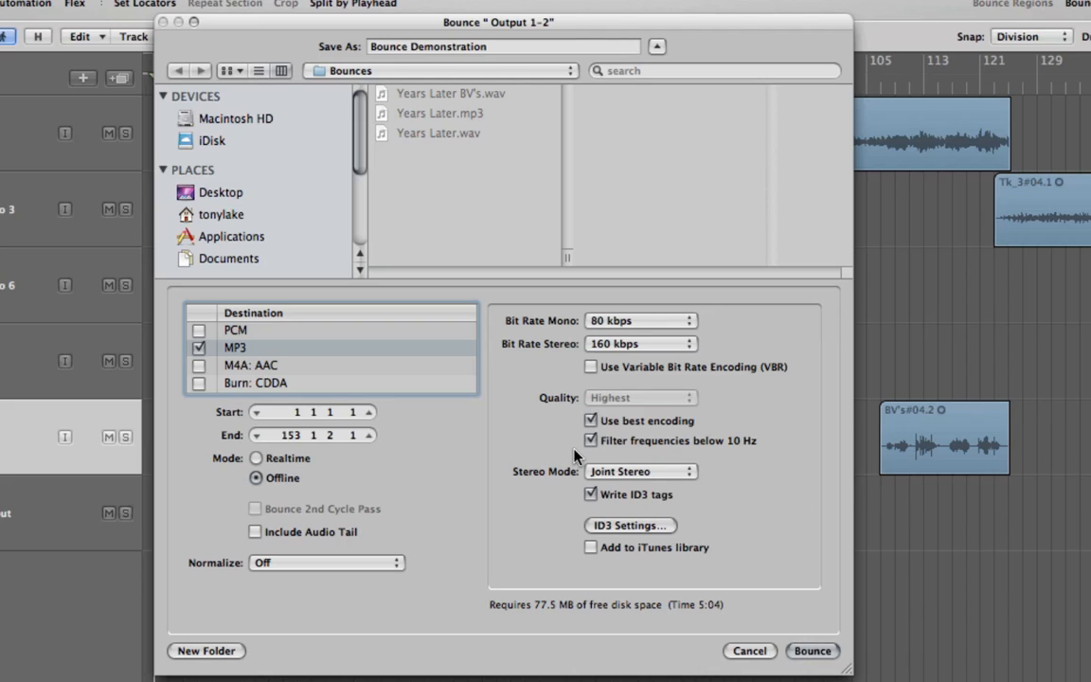
{"action": "mouse_move", "coordinate": [568, 471]}
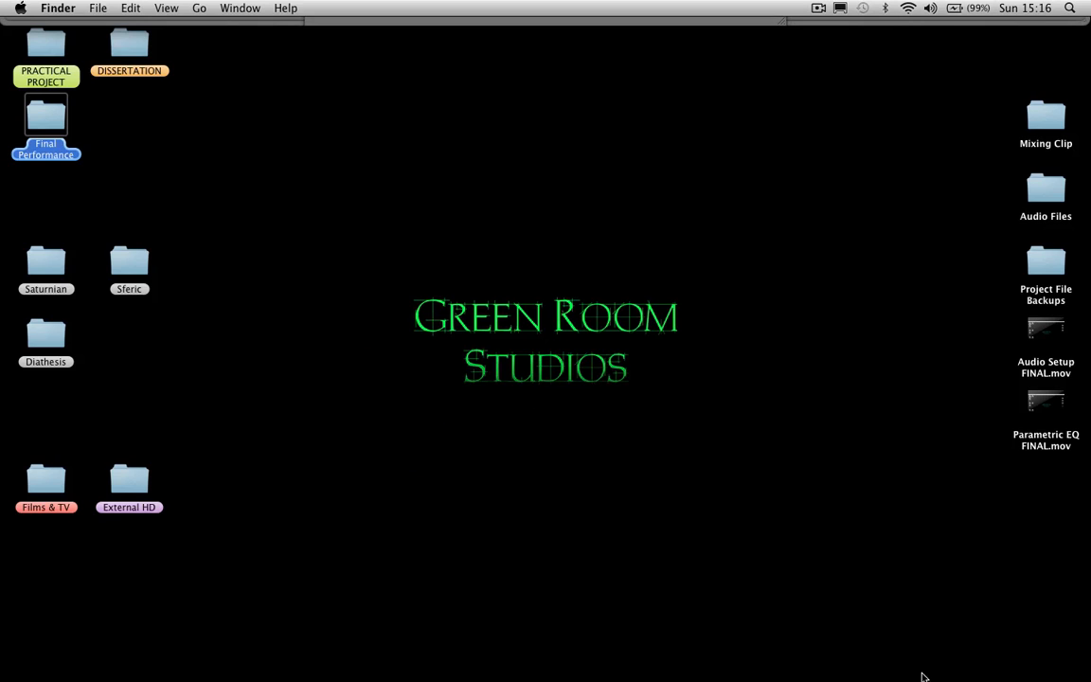
{"action": "mouse_move", "coordinate": [829, 668]}
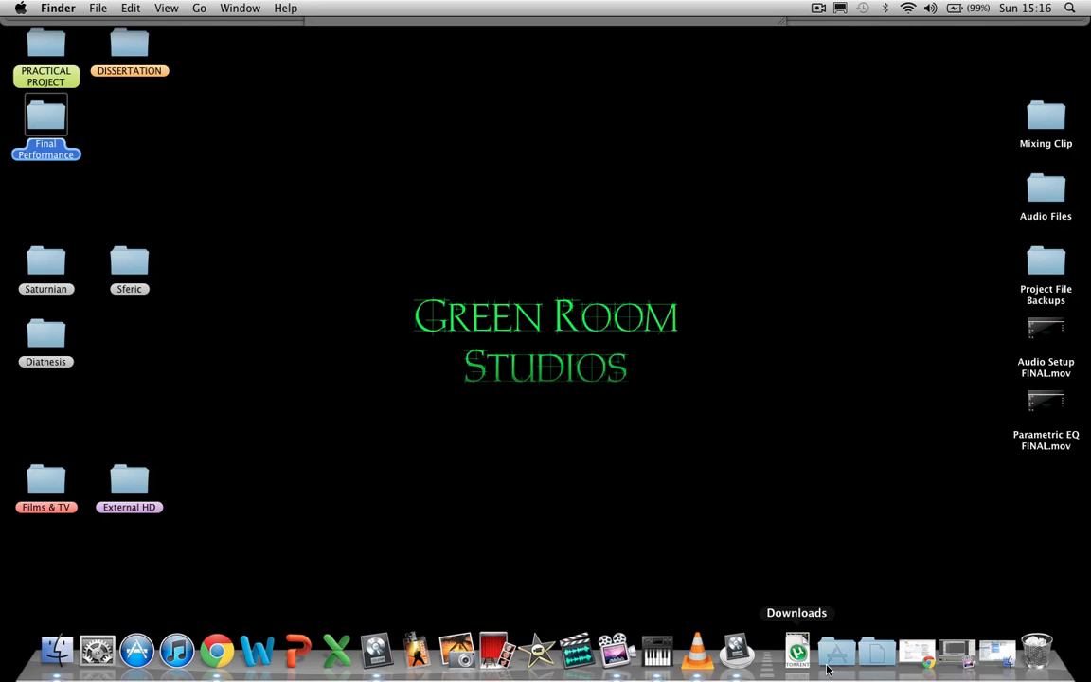
Step: Launch Toast 10 Titanium from the Dock's Applications stack
{"action": "left_click", "coordinate": [834, 650]}
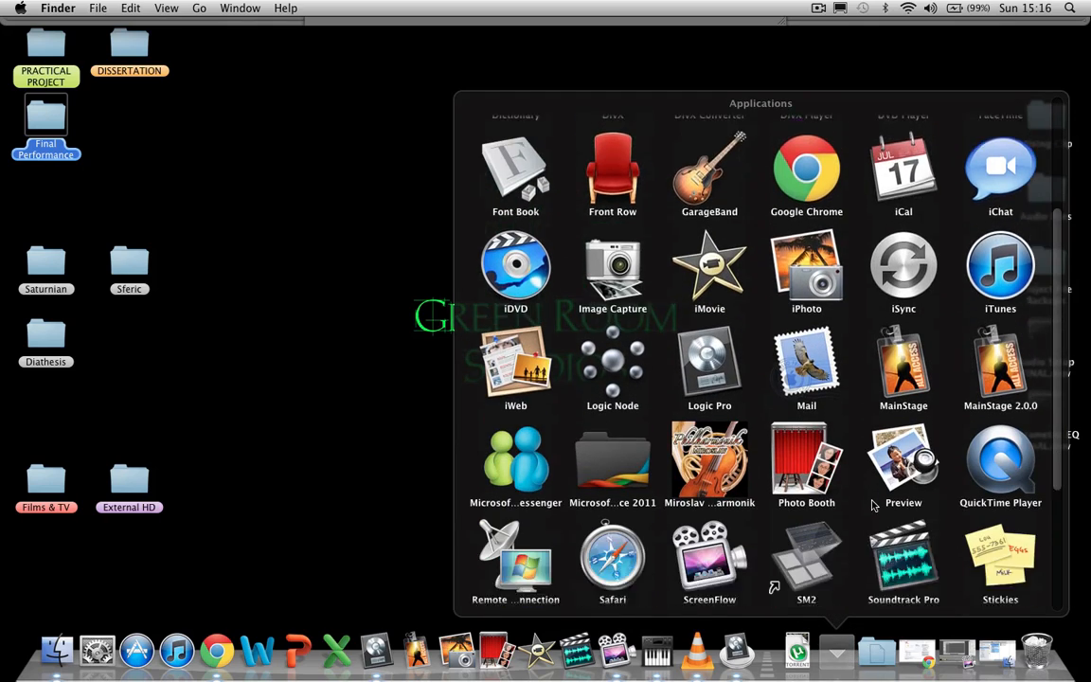
{"action": "scroll", "scroll_direction": "down", "scroll_amount": 3}
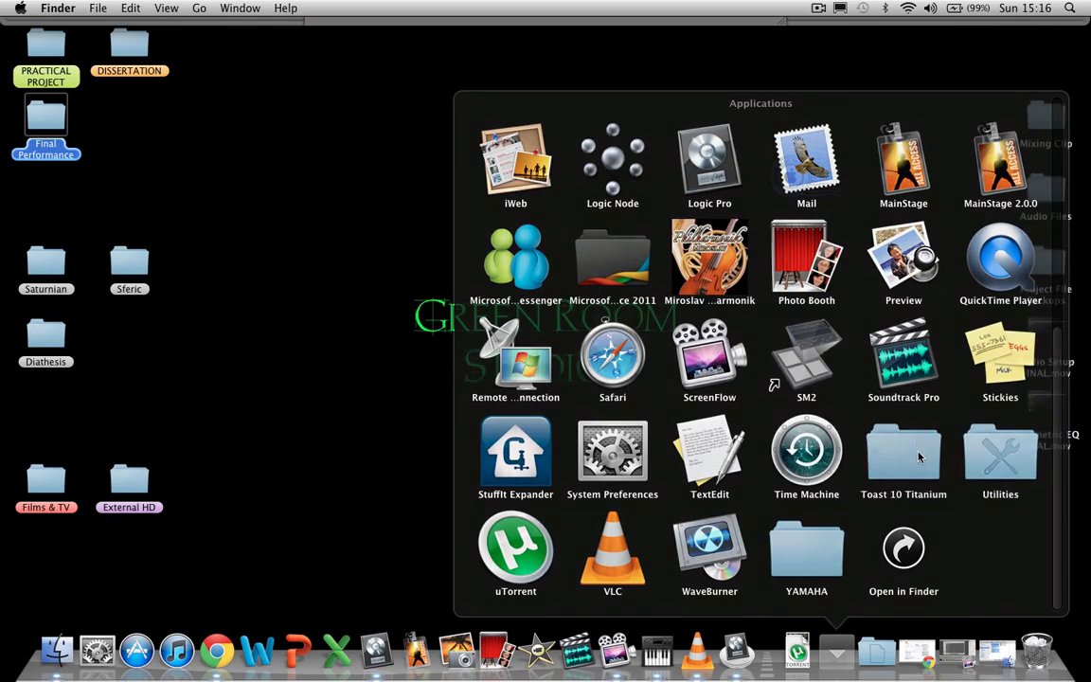
{"action": "left_click", "coordinate": [876, 565]}
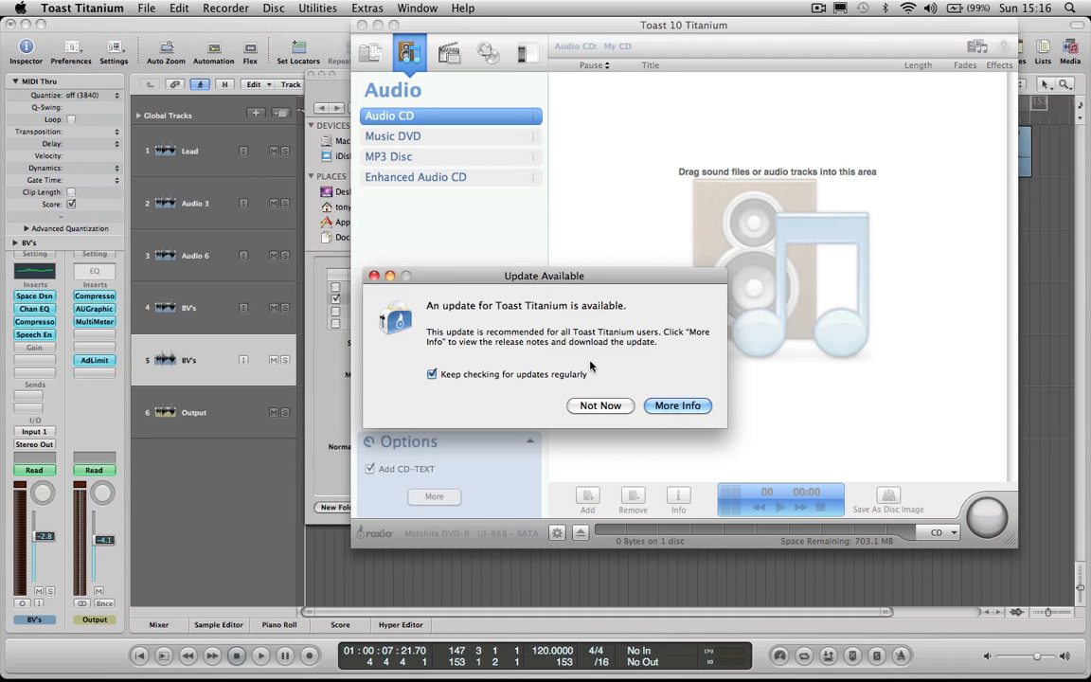
Step: Dismiss the update alert, add 'Years Later' as track 1, and enable CD-TEXT
{"action": "left_click", "coordinate": [599, 405]}
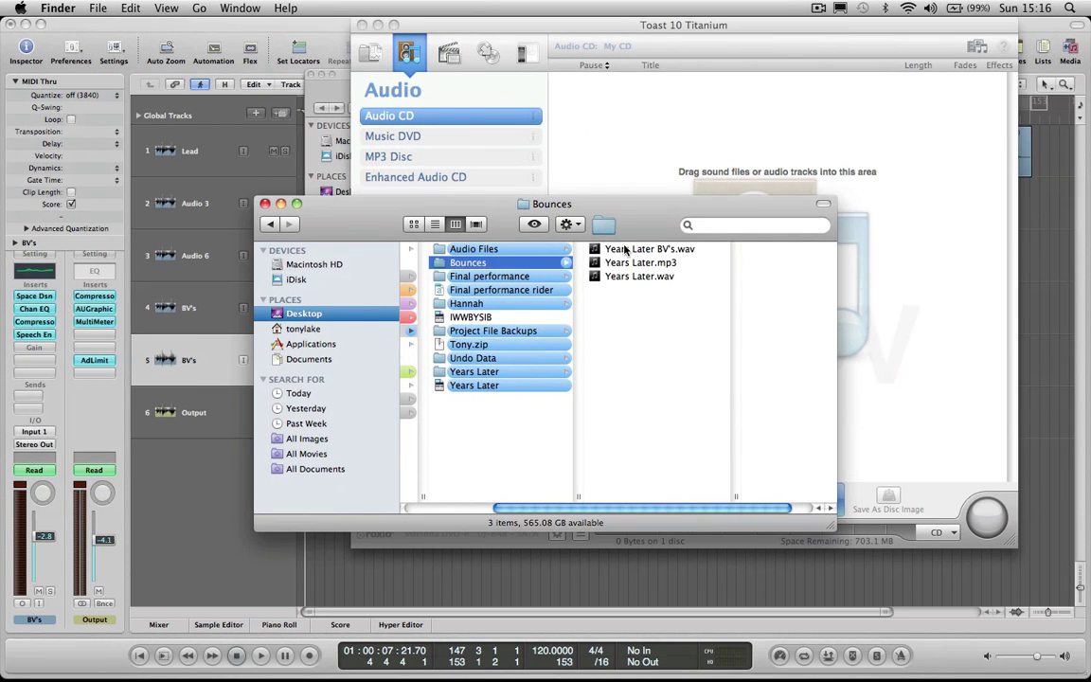
{"action": "mouse_move", "coordinate": [615, 279]}
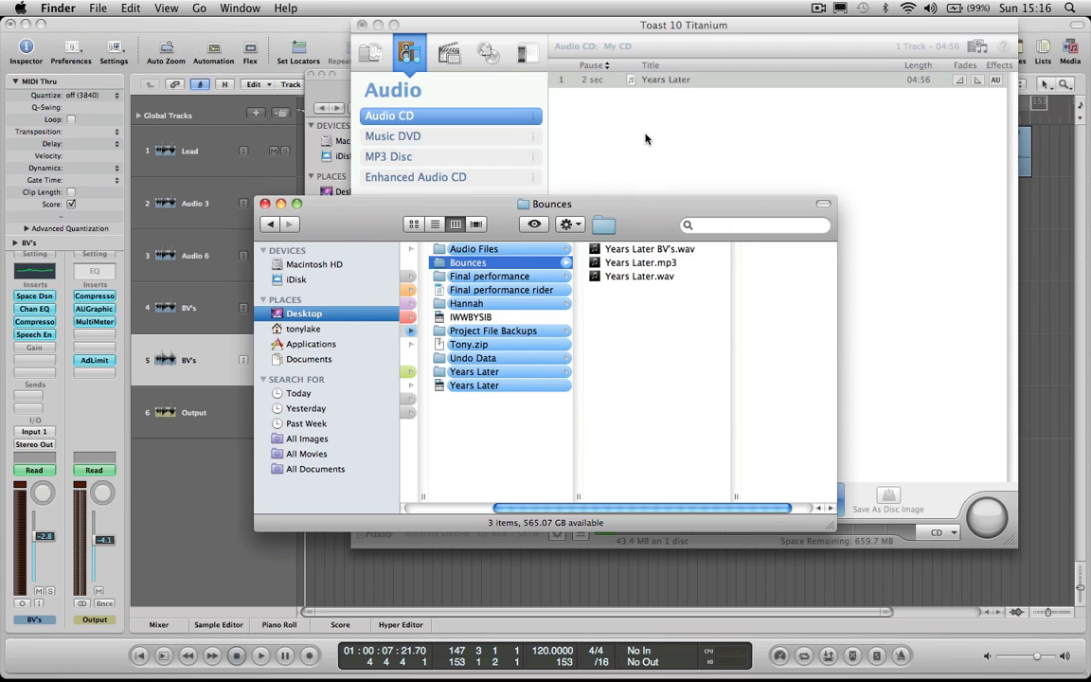
{"action": "left_click", "coordinate": [474, 385]}
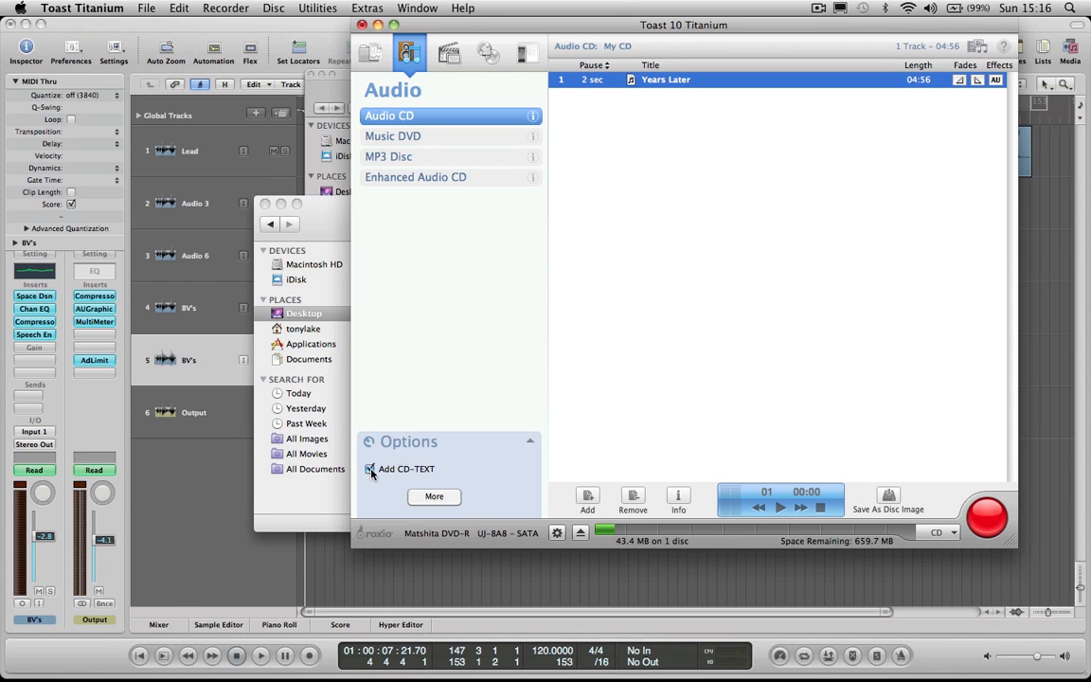
{"action": "left_click", "coordinate": [370, 469]}
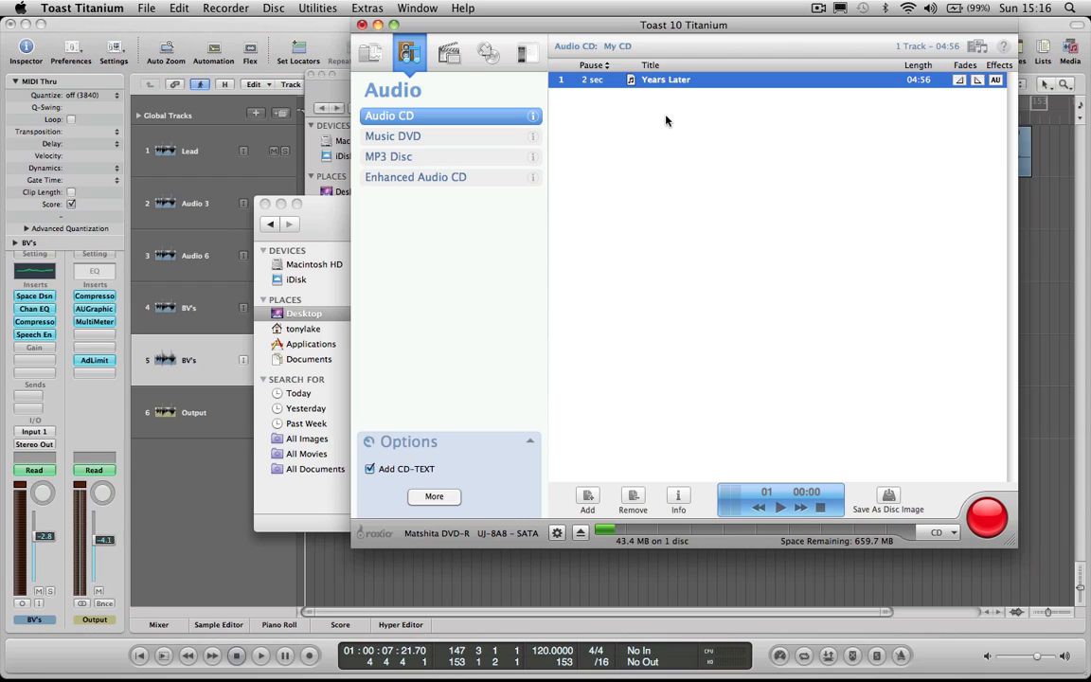
{"action": "mouse_move", "coordinate": [646, 305]}
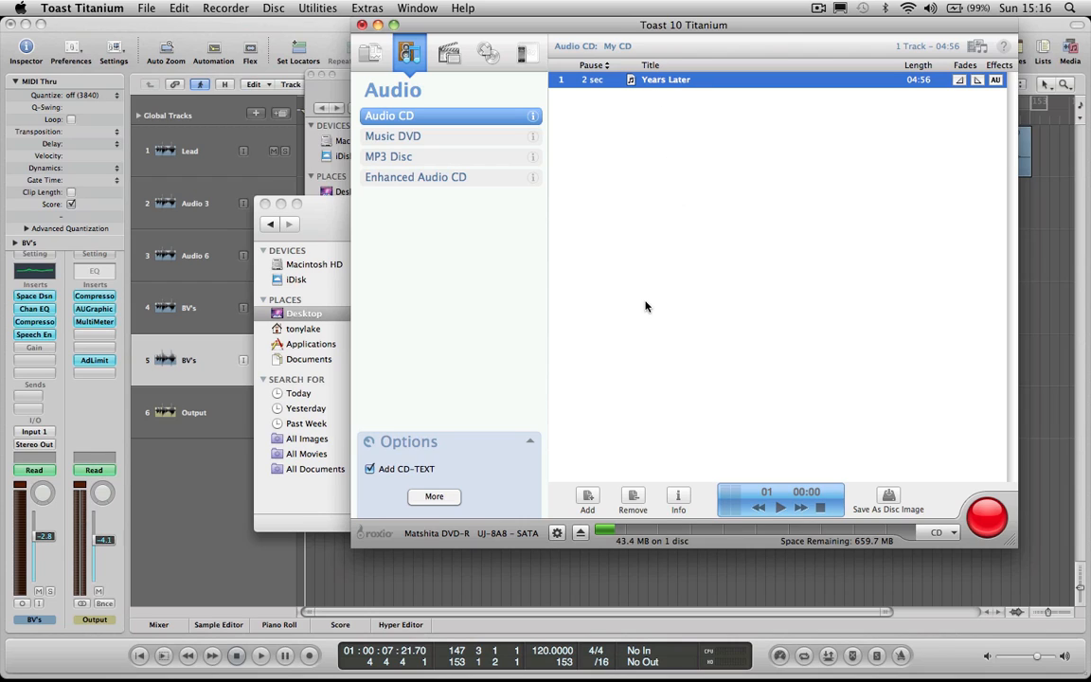
{"action": "mouse_move", "coordinate": [631, 306]}
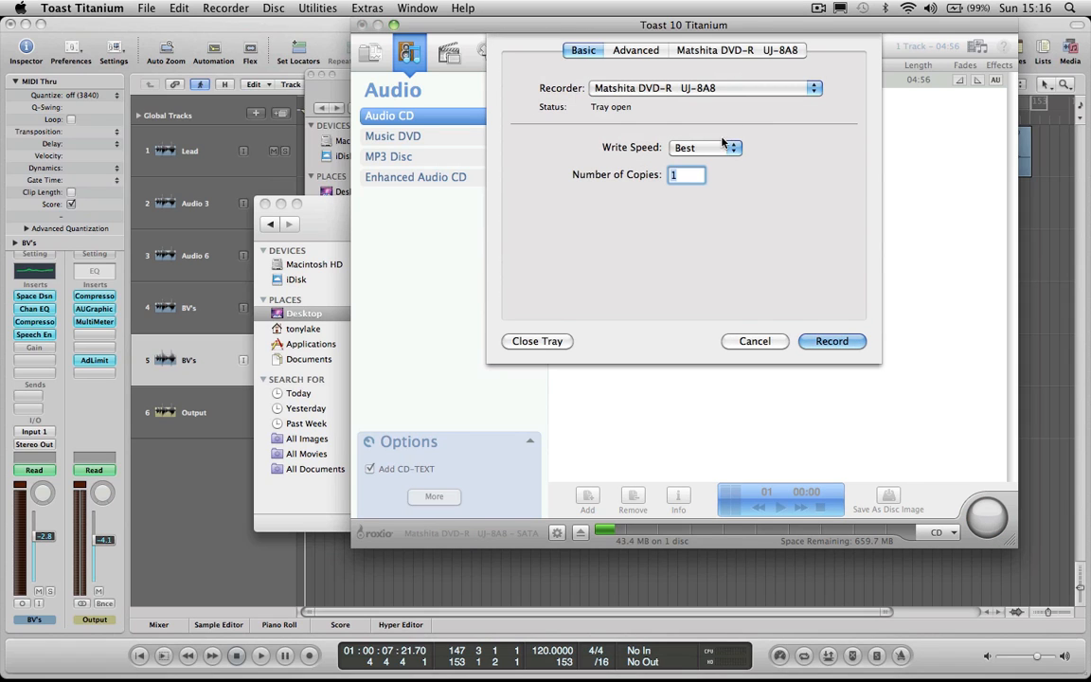
Step: Choose 1x from the Write Speed pop-up
{"action": "left_click", "coordinate": [706, 146]}
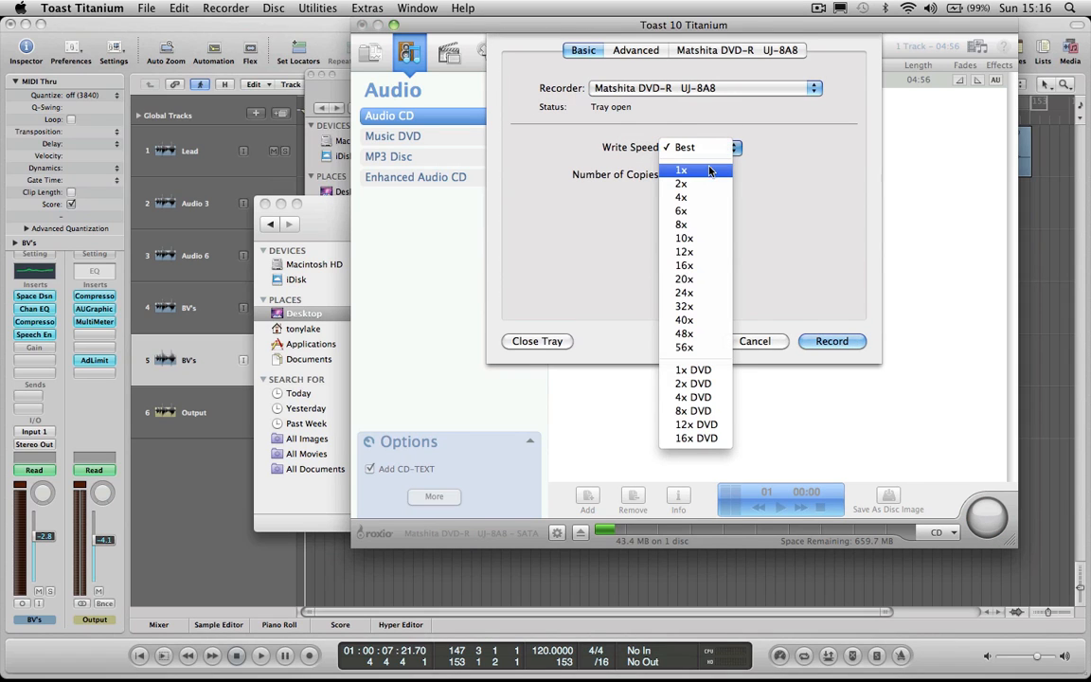
{"action": "left_click", "coordinate": [681, 170]}
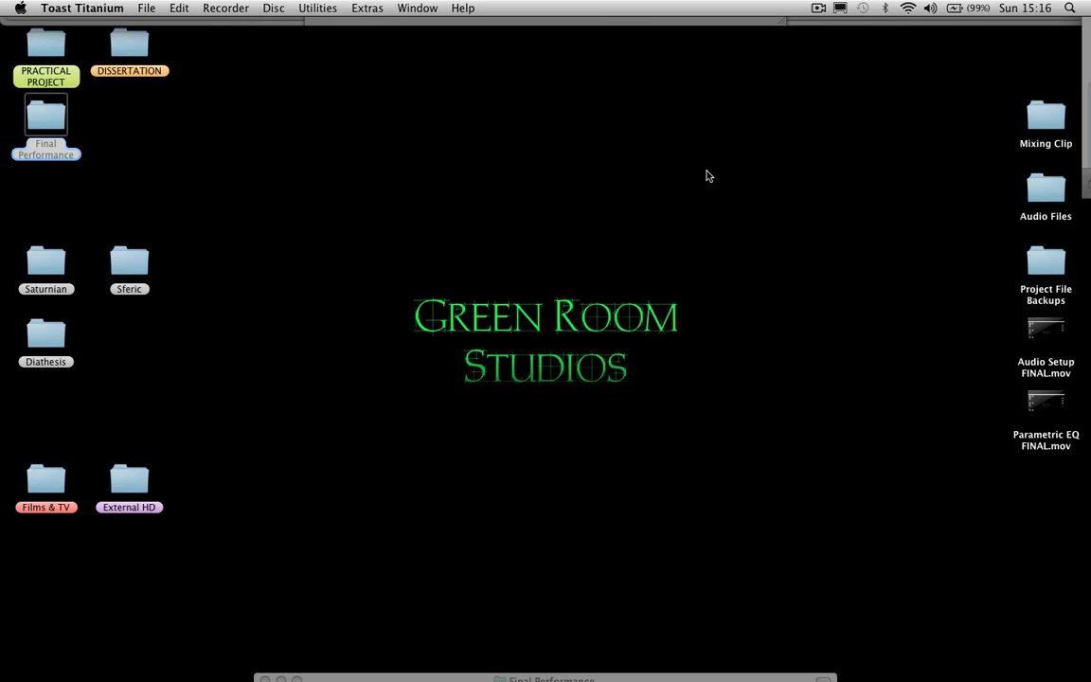
{"action": "mouse_move", "coordinate": [820, 12]}
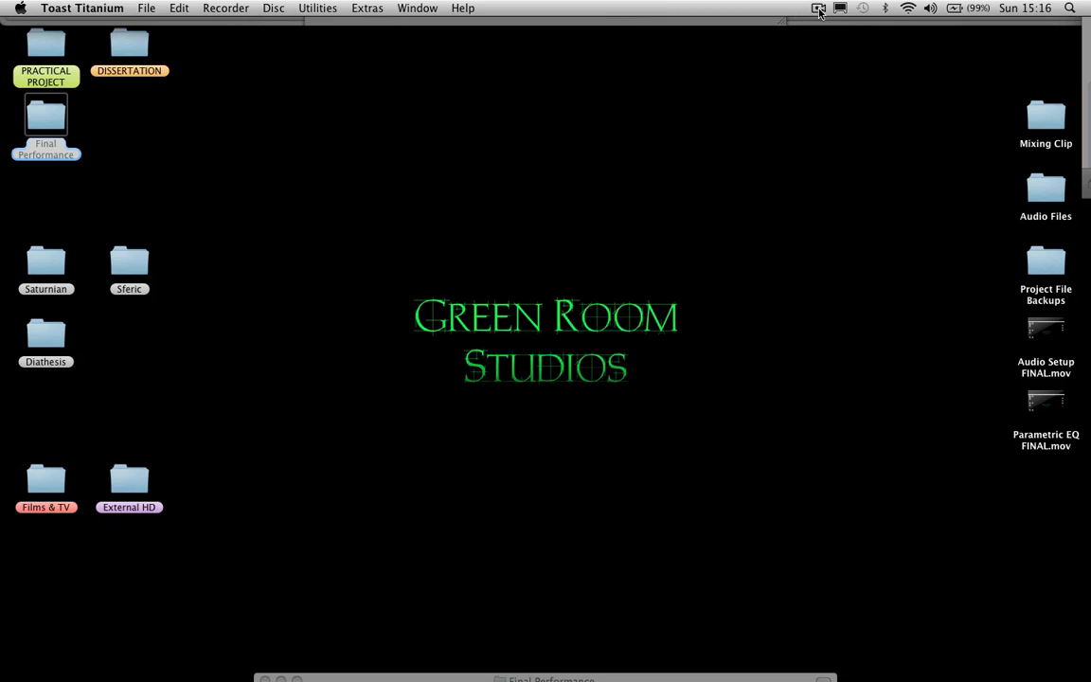